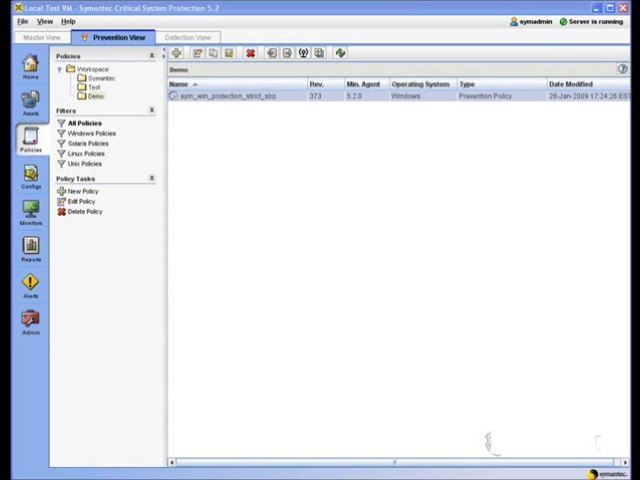
Open the sym_win_protection_strict_sbp policy for editing from the Demo policy list
double_click(237, 98)
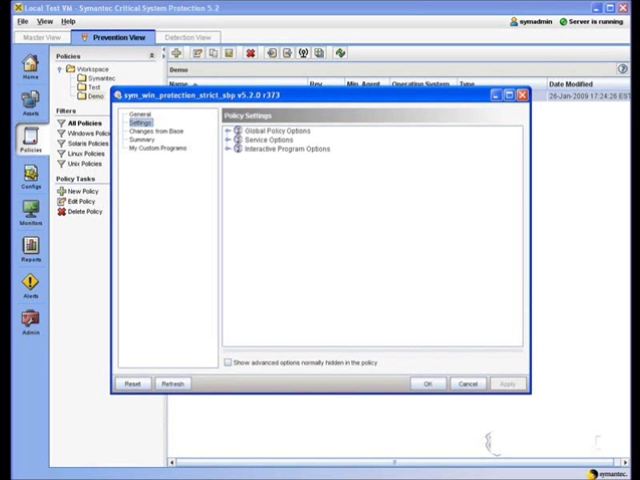
Under Global Policy Options, enable 'Disable prevention' so violations are logged but not prevented system-wide
left_click(230, 130)
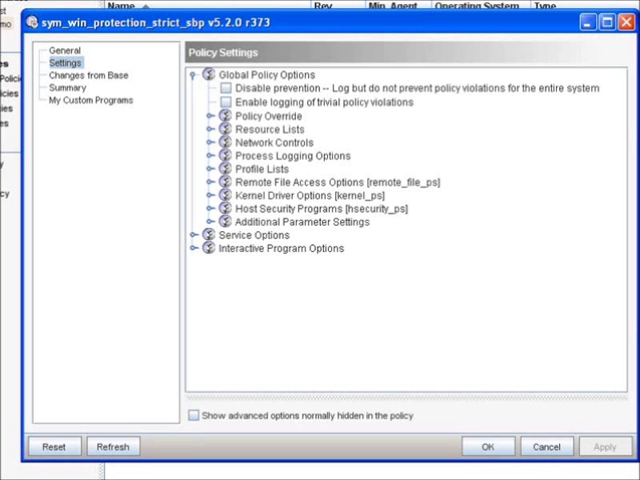
left_click(238, 88)
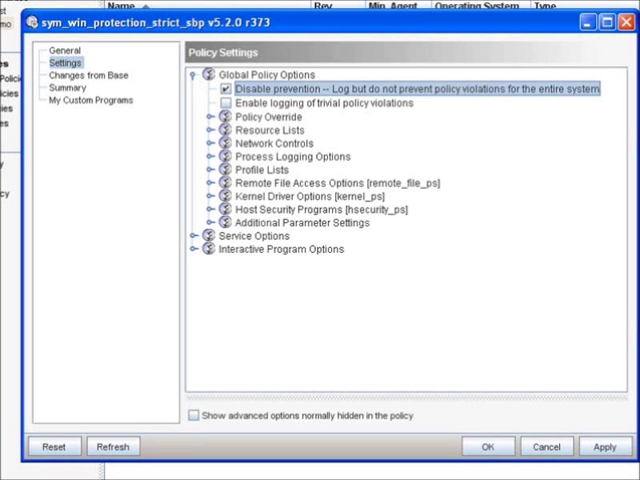
Under Policy Override > User Override, allow all users to disable prevention completely
left_click(208, 116)
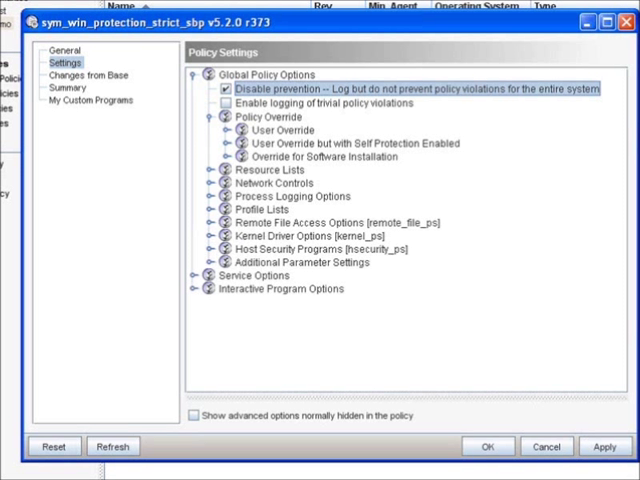
left_click(229, 129)
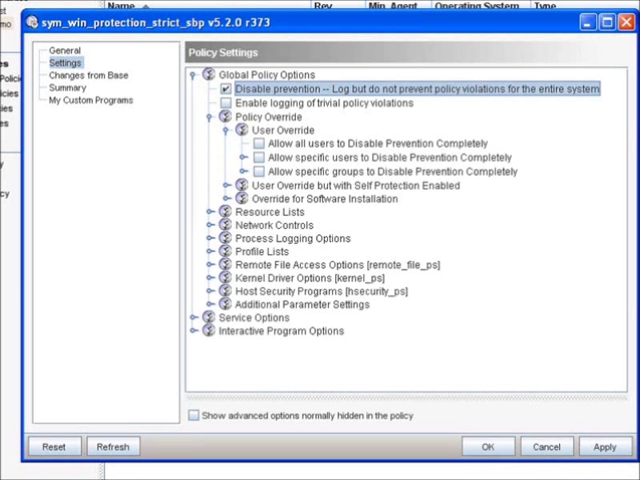
left_click(257, 143)
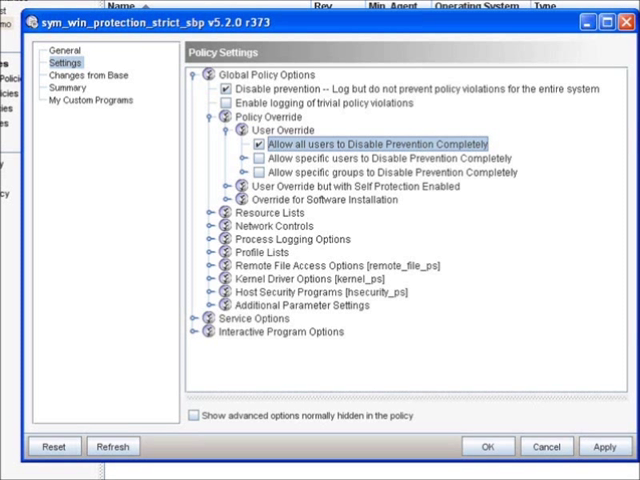
left_click(206, 120)
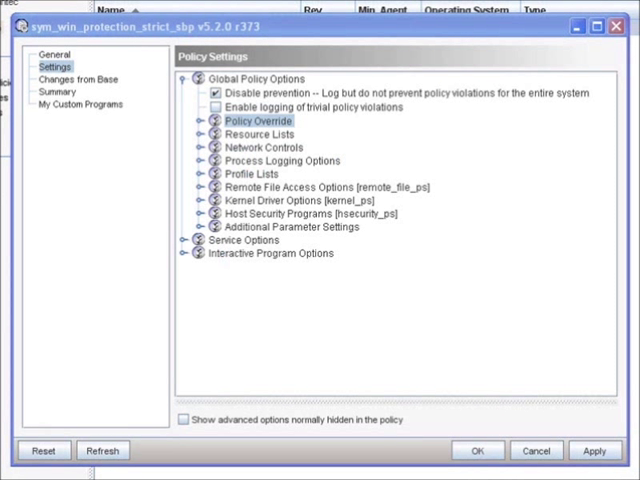
Expand Resource Lists and its Writable Resource Lists options
left_click(195, 134)
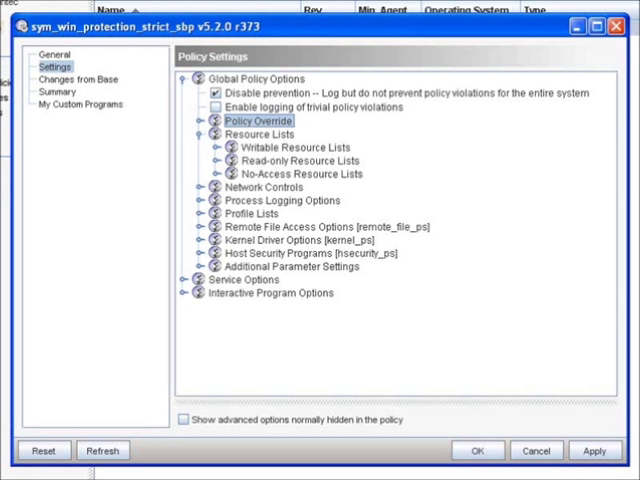
left_click(207, 147)
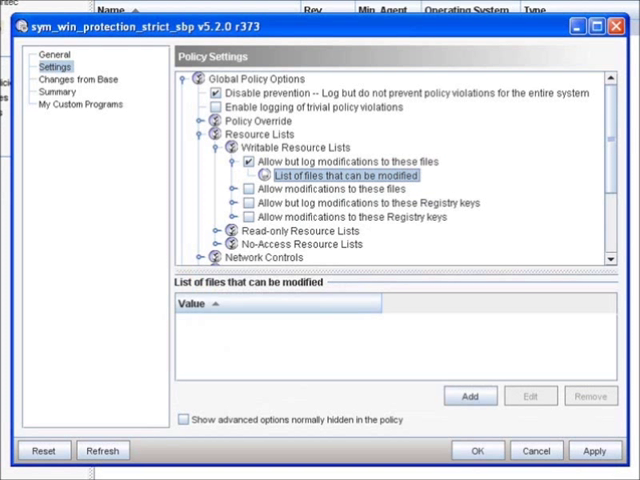
Start adding an entry to the list of files that can be modified
left_click(469, 396)
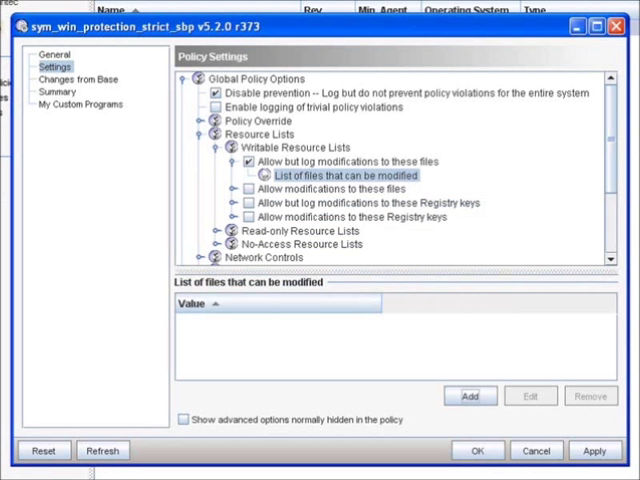
Collapse Writable Resource Lists and expand No-Access Resource Lists instead
left_click(208, 147)
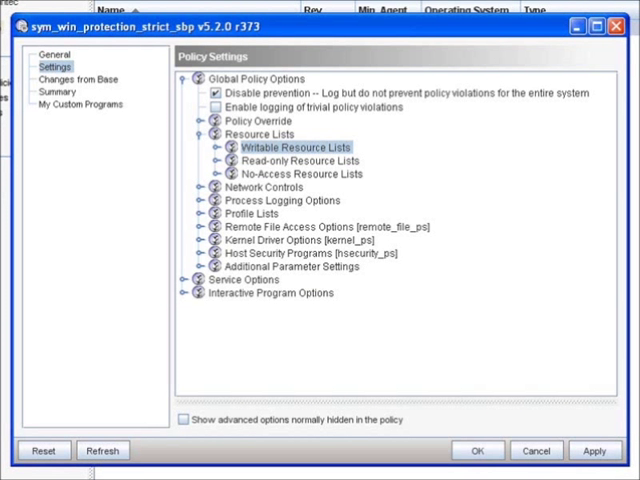
left_click(208, 173)
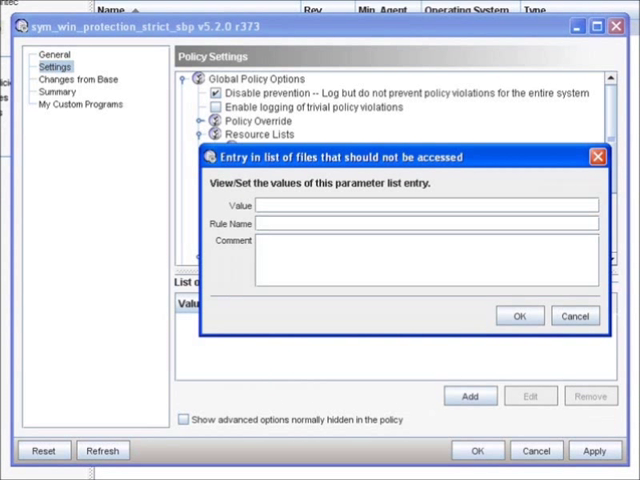
Add C:\abc\*.db as a no-access file with rule name 'Block access to db' and a critical-database comment
type("C:\\")
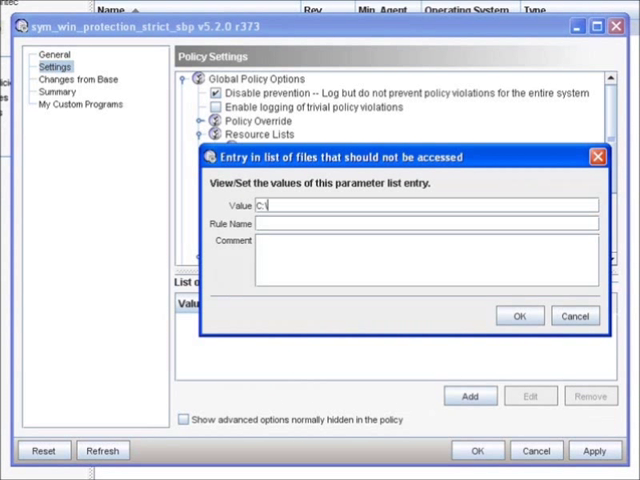
type("abc\\")
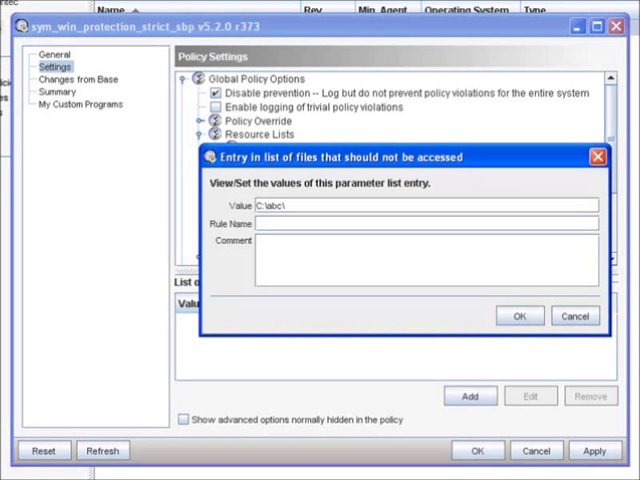
type("*.db")
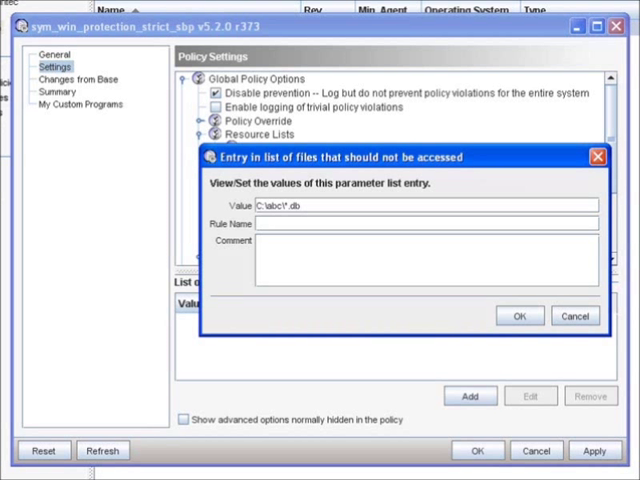
type("Block access to")
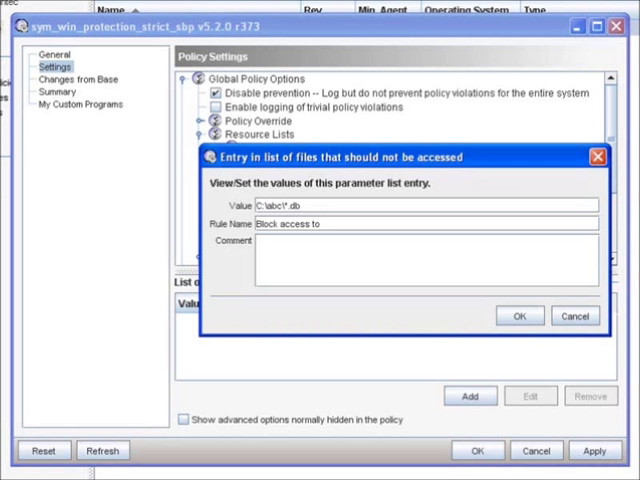
type("db")
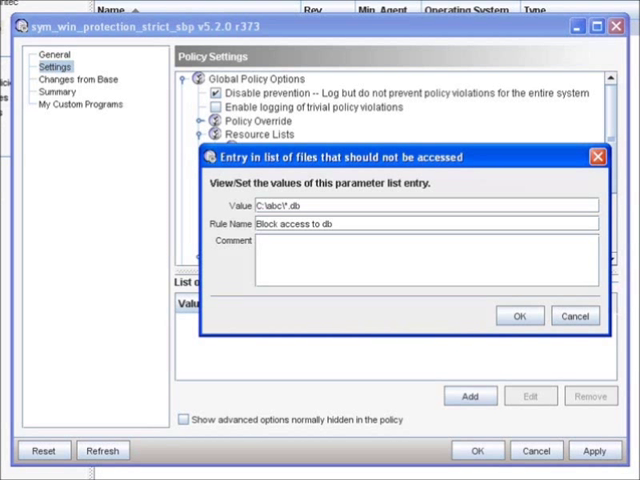
type("s")
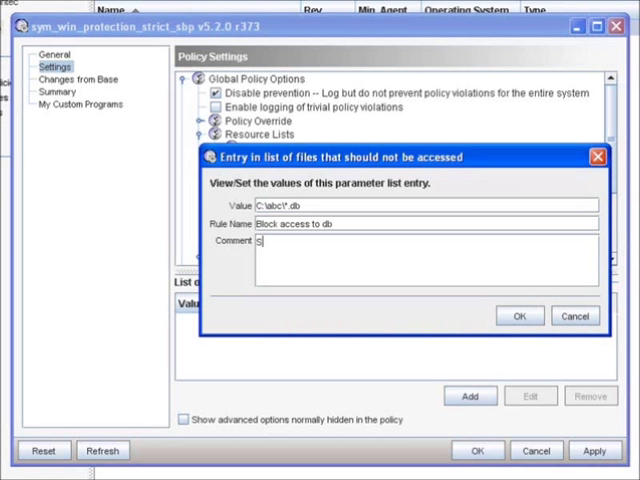
type("JH - Prevent access to c")
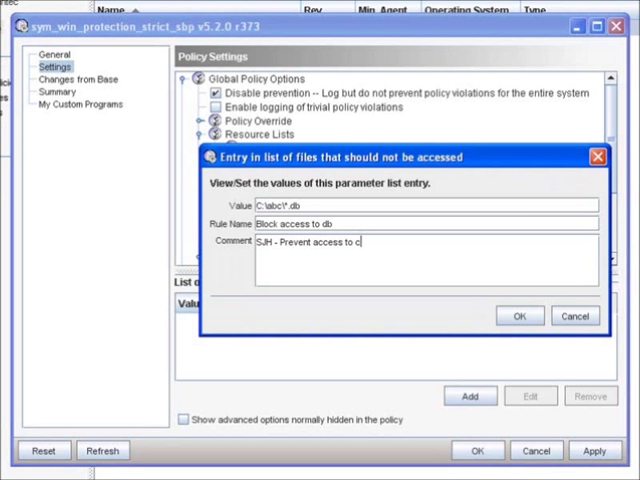
type("ritical database.")
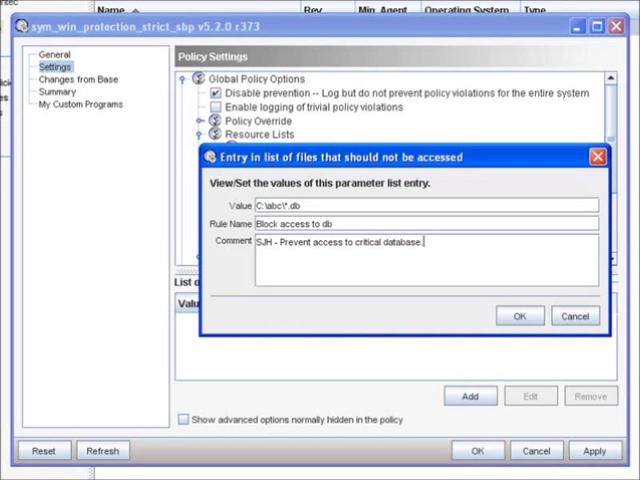
left_click(518, 316)
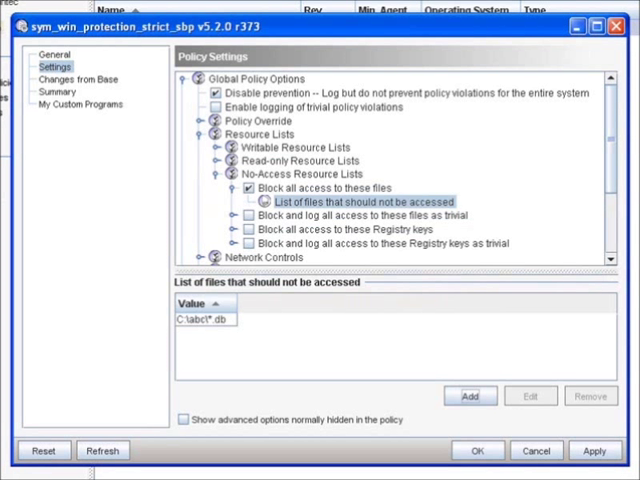
Review the C:\abc\*.db entry's details and confirm them unchanged
left_click(203, 320)
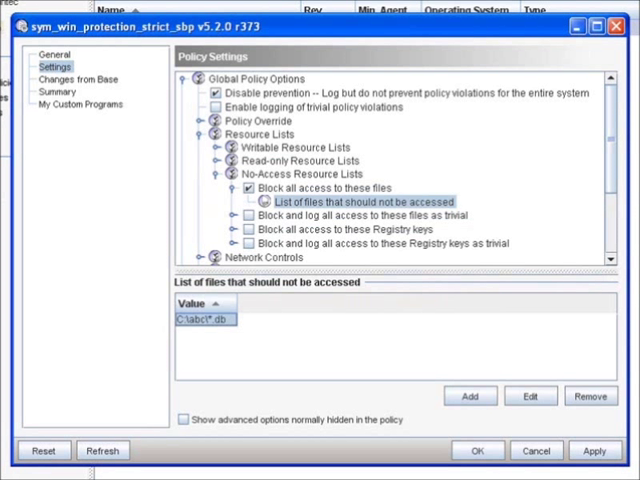
left_click(530, 396)
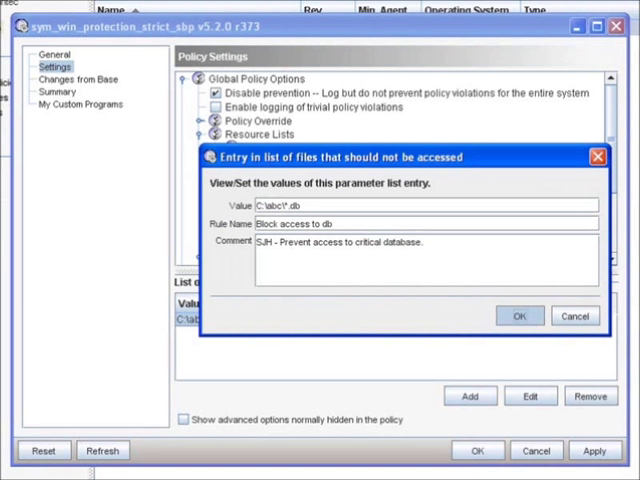
left_click(519, 316)
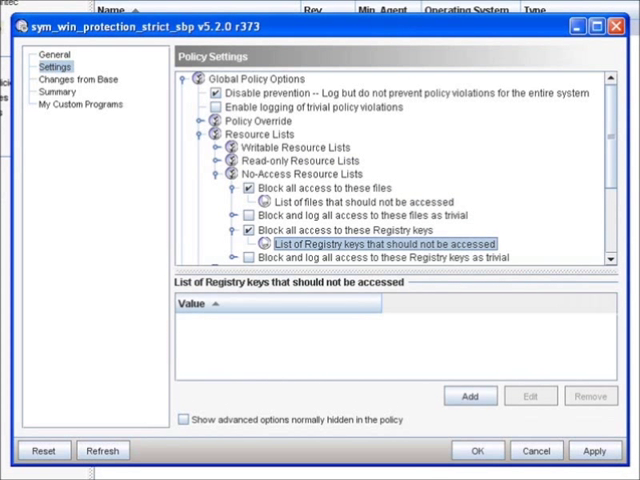
Collapse the Resource Lists settings, leaving only top-level policy options
left_click(470, 396)
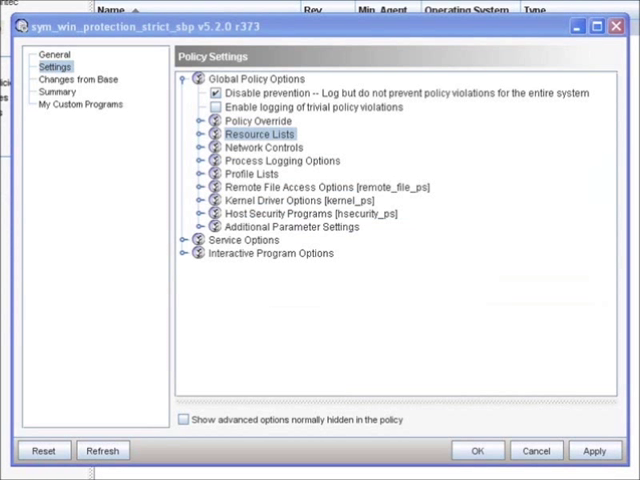
Expand Network Controls and its Inbound settings to show hosts, port lists and inbound rules
left_click(207, 147)
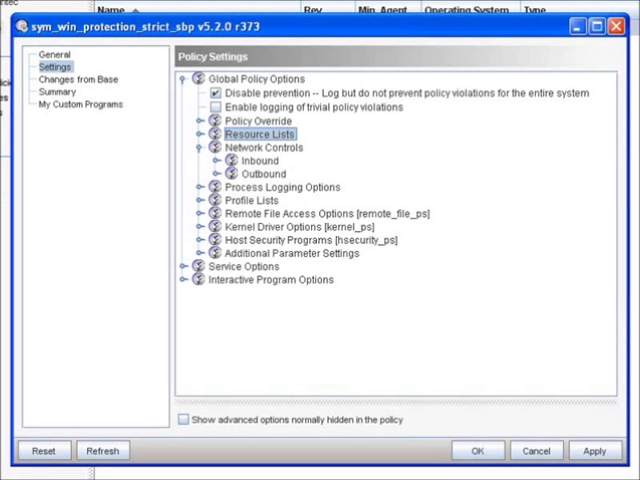
left_click(210, 160)
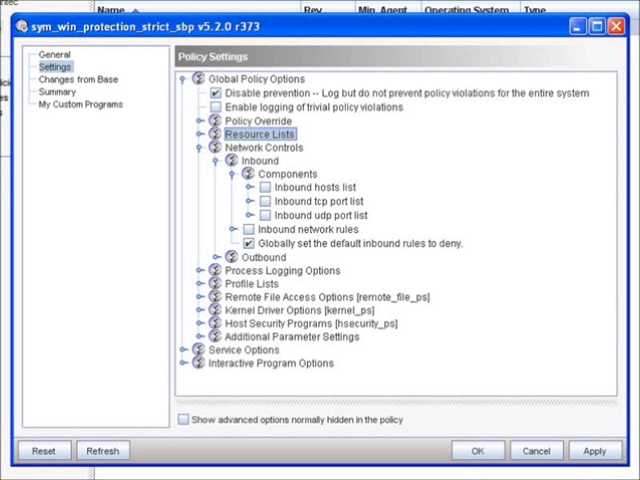
Enable the Inbound hosts list after expanding its contents
left_click(250, 187)
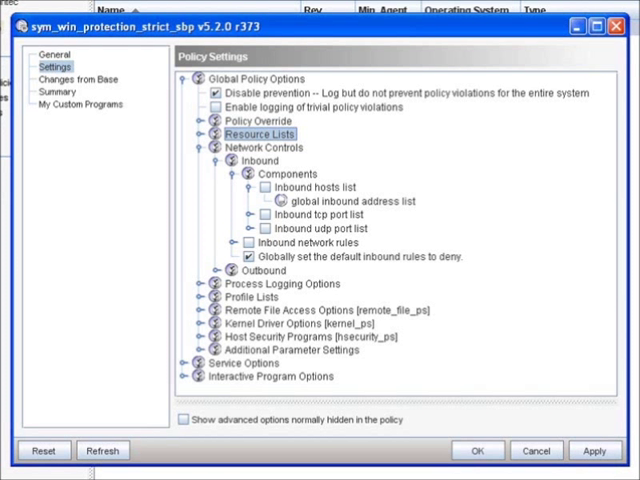
left_click(310, 187)
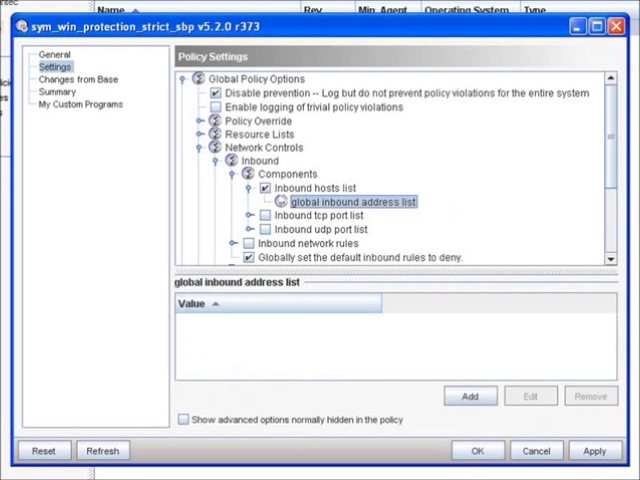
Expand the Inbound tcp port list and start a new entry in the List of Inbound tcp ports
left_click(469, 396)
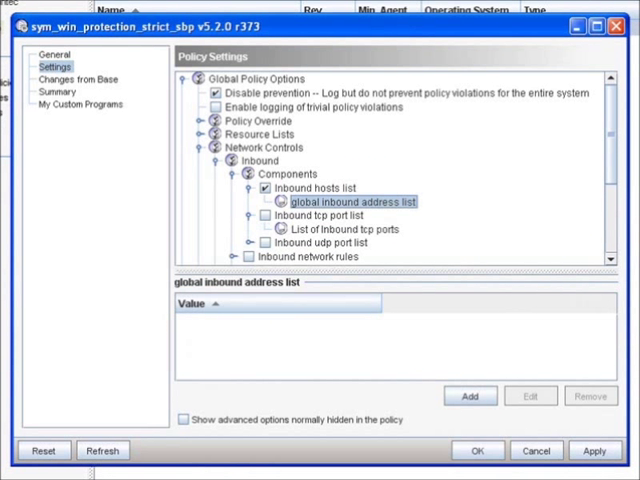
left_click(345, 229)
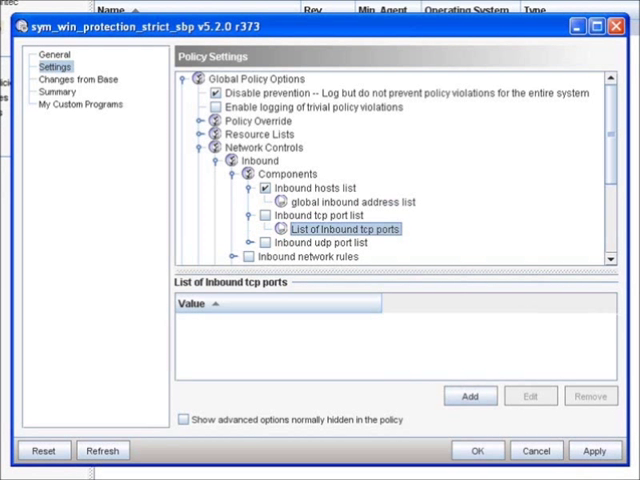
left_click(469, 396)
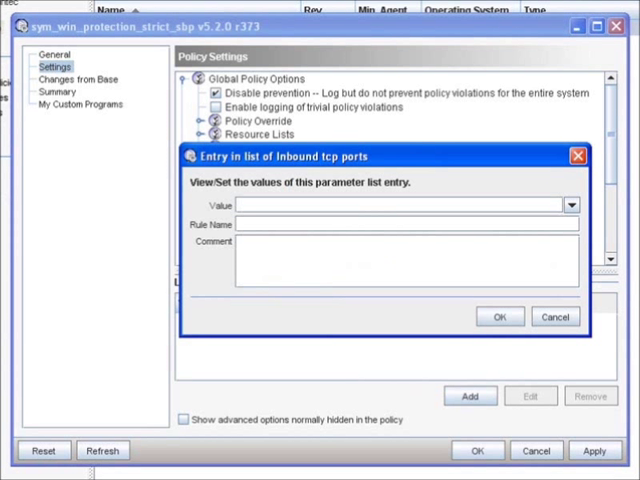
Cancel the blank inbound TCP port entry, leaving the port list empty
left_click(570, 204)
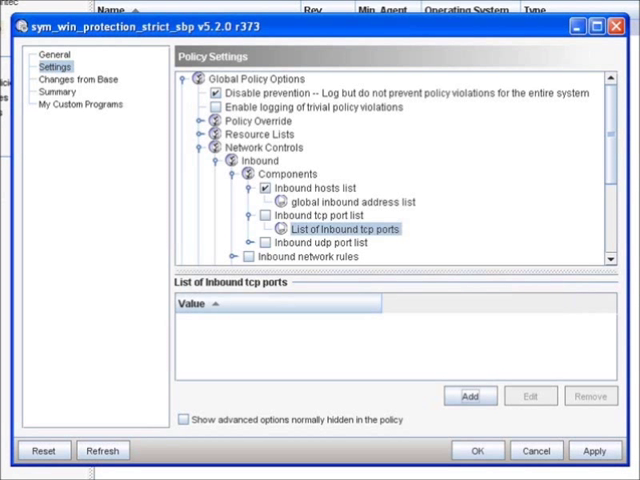
Enable Inbound network rules, keeping the default inbound rules set to deny
left_click(230, 173)
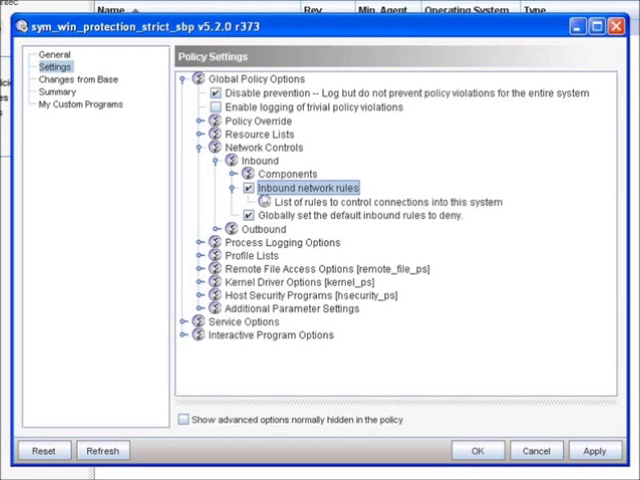
mouse_move(307, 187)
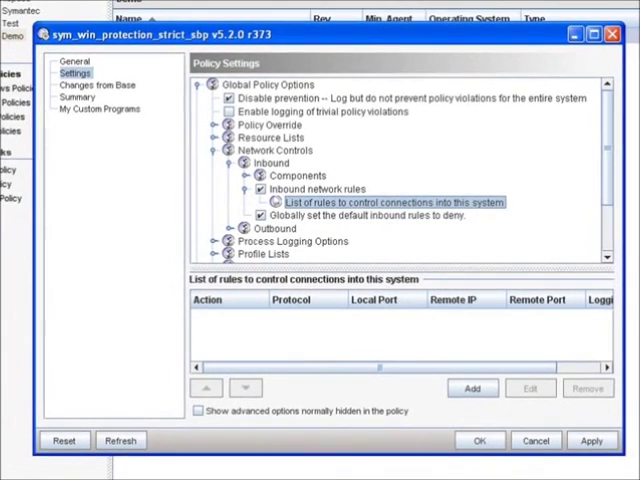
Add a new inbound connection rule with Action set to Allow
left_click(472, 388)
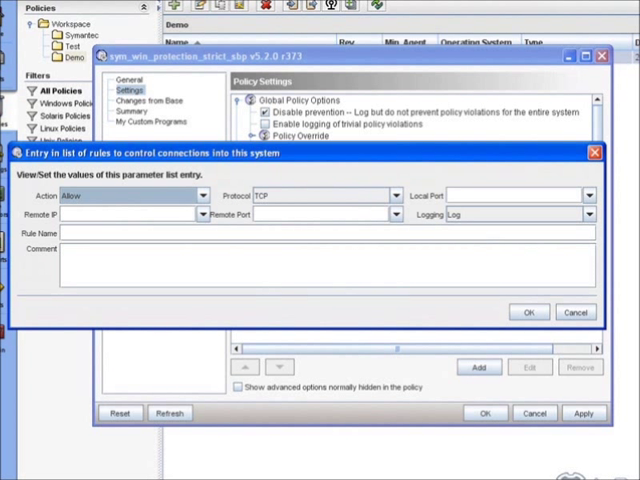
left_click(202, 195)
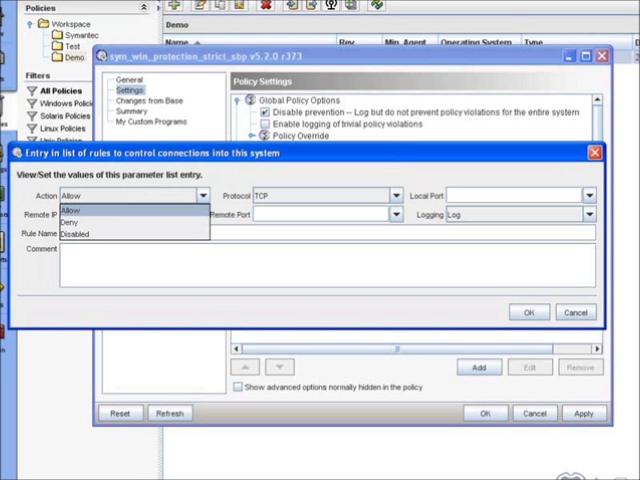
left_click(70, 210)
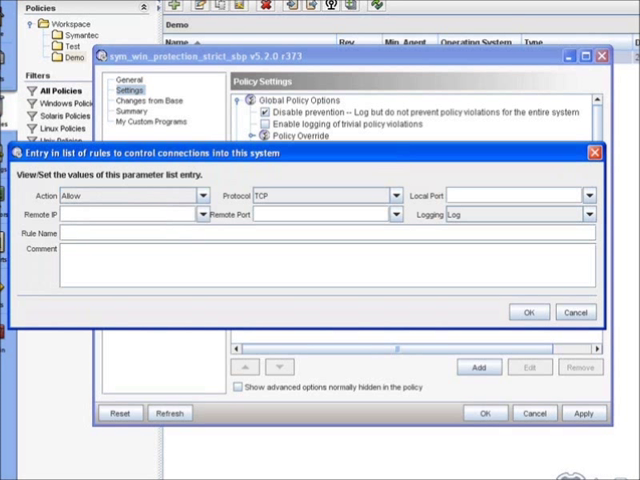
left_click(400, 195)
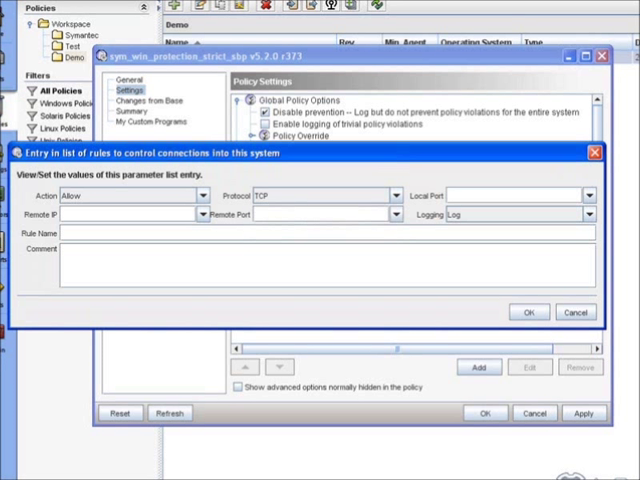
left_click(594, 195)
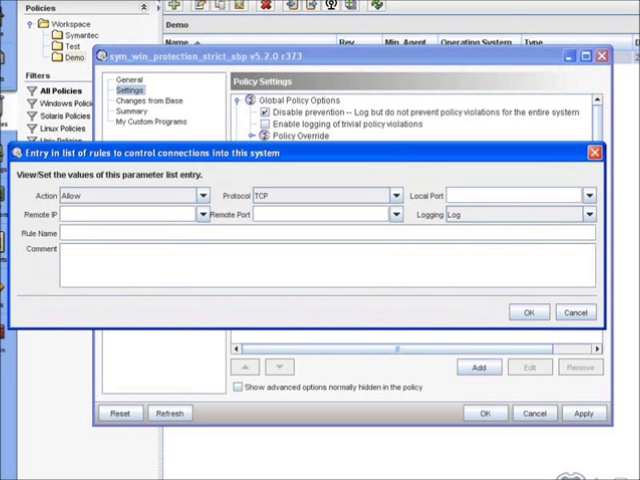
left_click(395, 214)
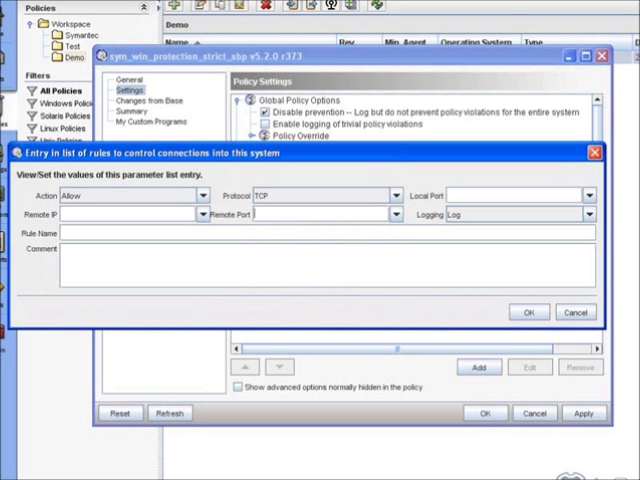
left_click(598, 214)
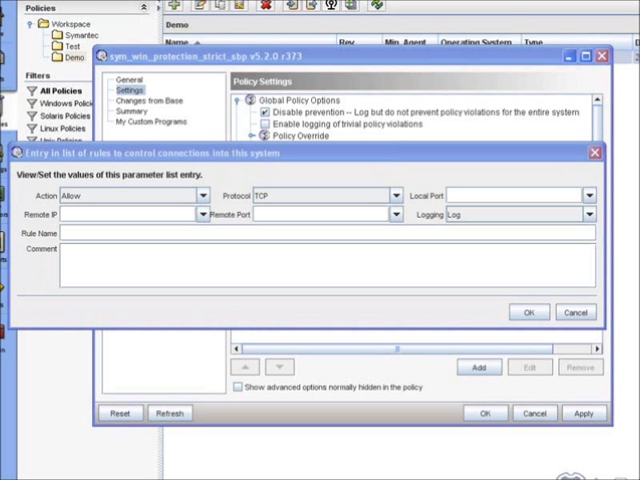
left_click(575, 312)
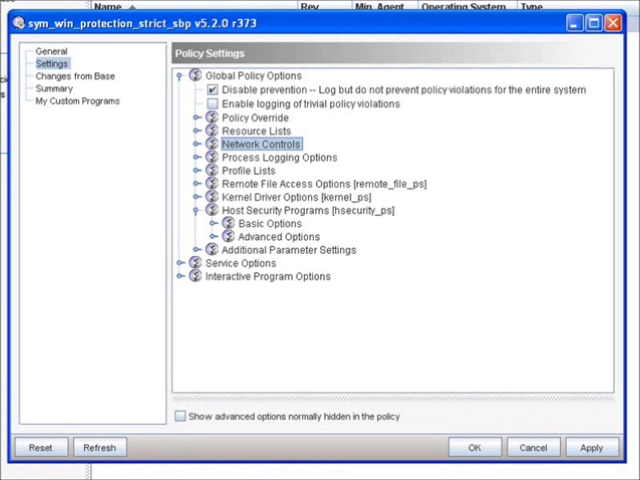
Enable 'Additional Host Security programs installed' under Host Security Programs Basic Options
left_click(214, 222)
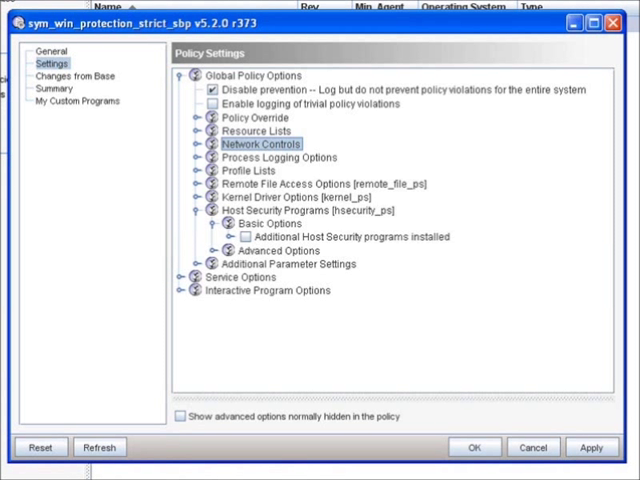
left_click(251, 237)
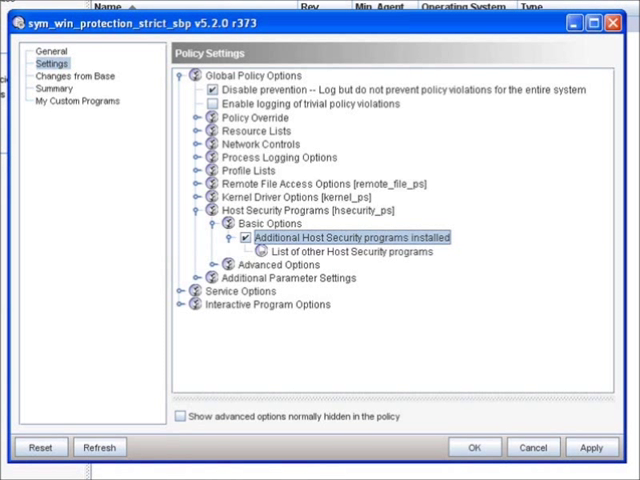